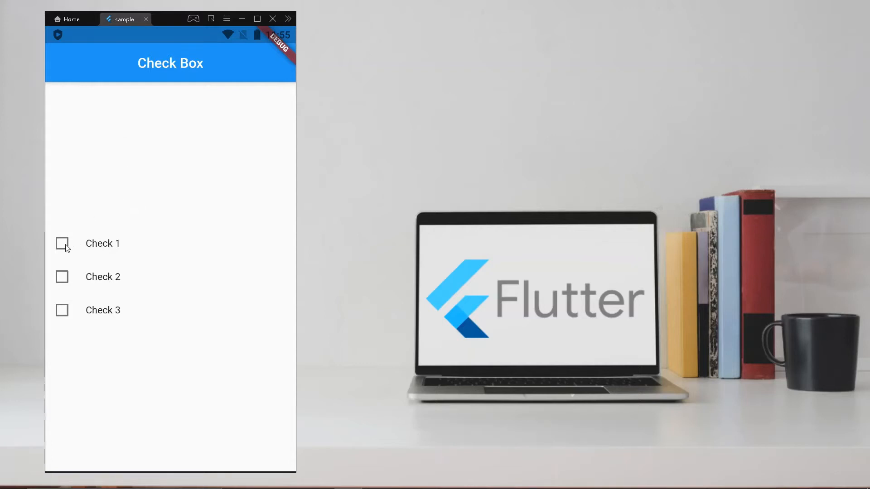
- Tick the first two checkboxes in the running Flutter app to demonstrate it working
{"action": "left_click", "coordinate": [61, 243]}
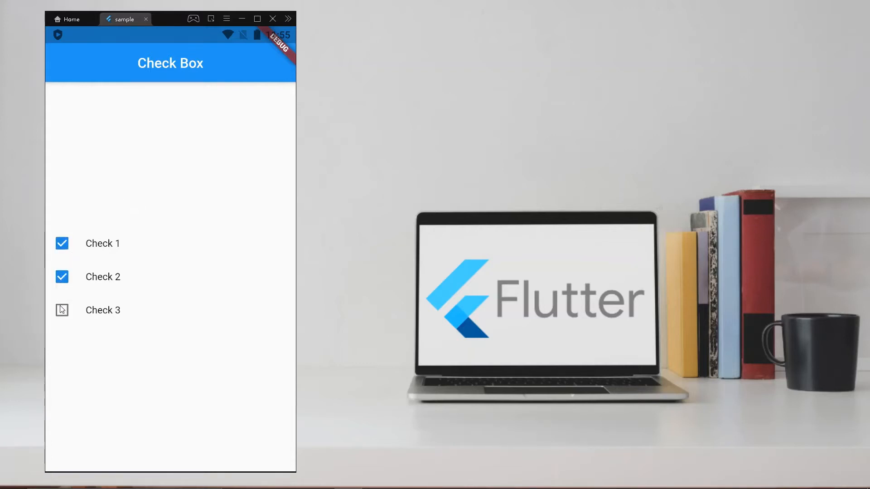
{"action": "left_click", "coordinate": [61, 310]}
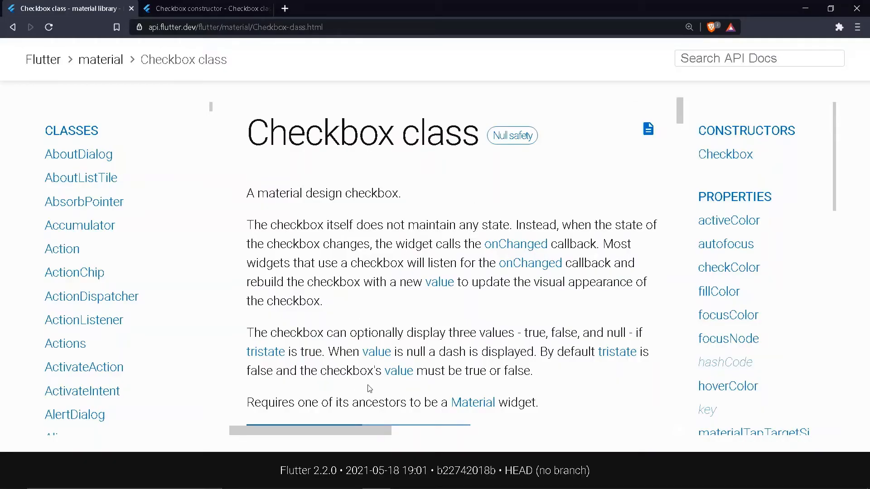
{"action": "mouse_move", "coordinate": [245, 207]}
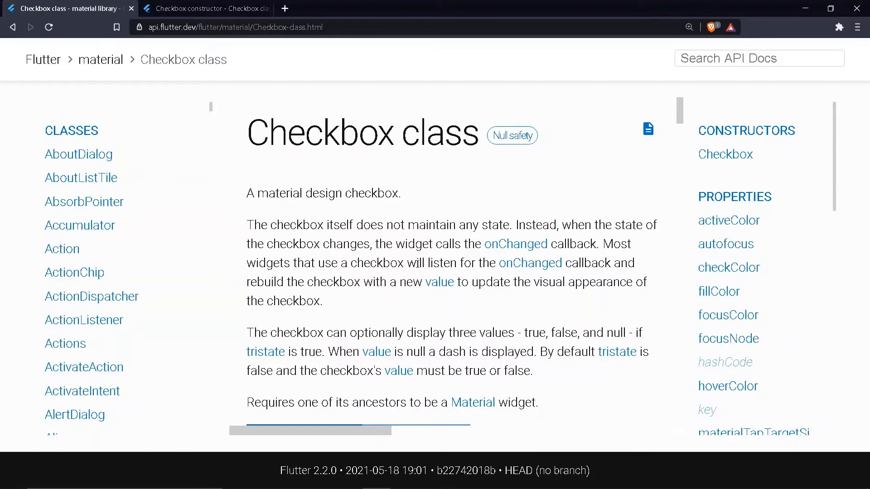
{"action": "mouse_move", "coordinate": [481, 258]}
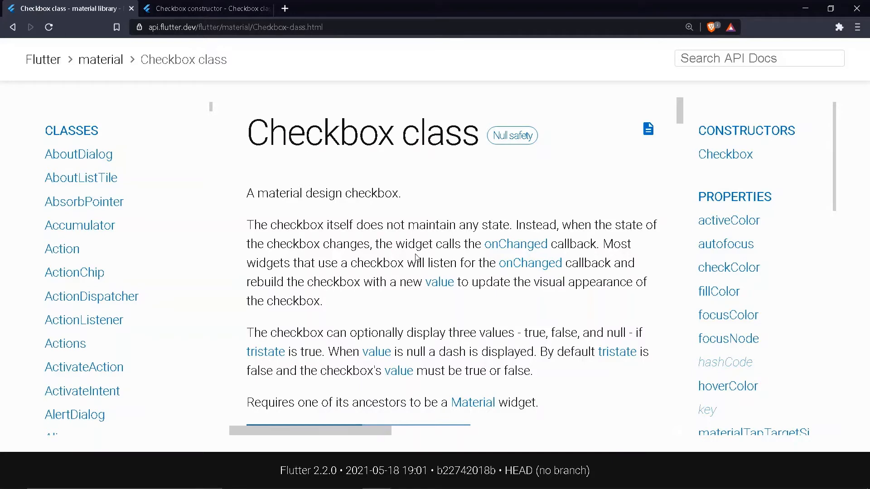
{"action": "mouse_move", "coordinate": [457, 266]}
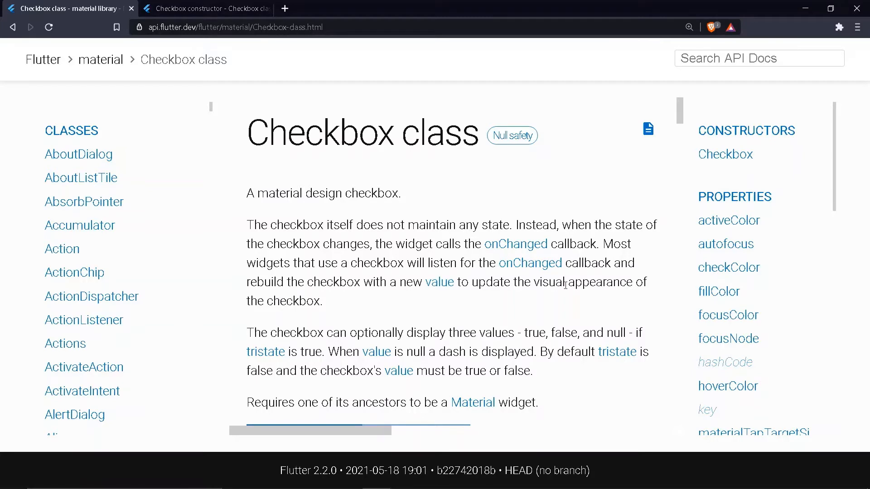
{"action": "mouse_move", "coordinate": [565, 305]}
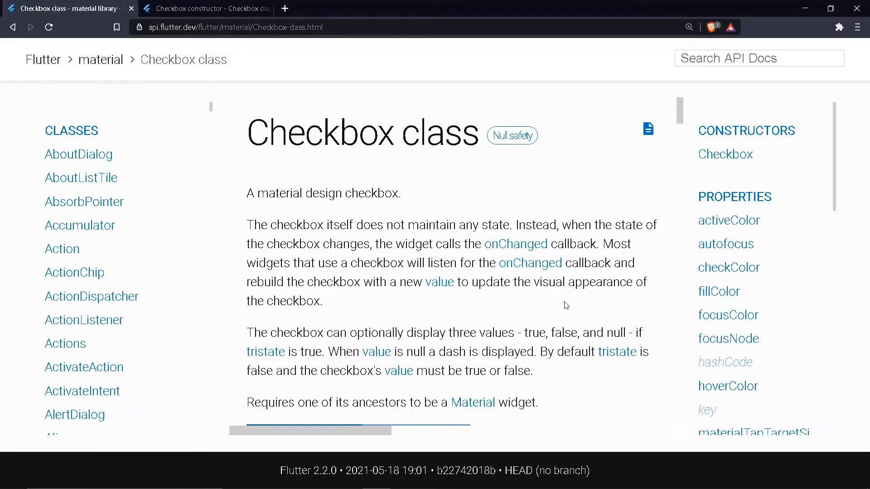
{"action": "mouse_move", "coordinate": [282, 316]}
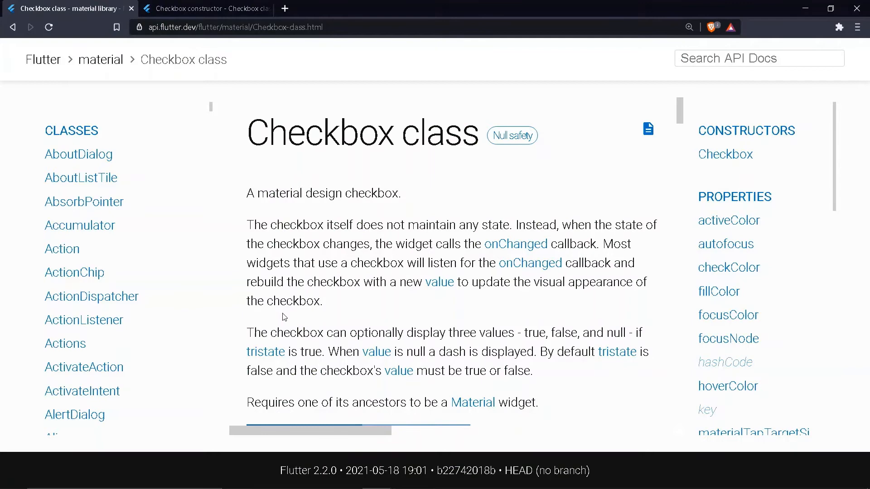
- Switch to the browser tab showing the api.flutter.dev Checkbox class documentation
{"action": "left_click", "coordinate": [206, 9]}
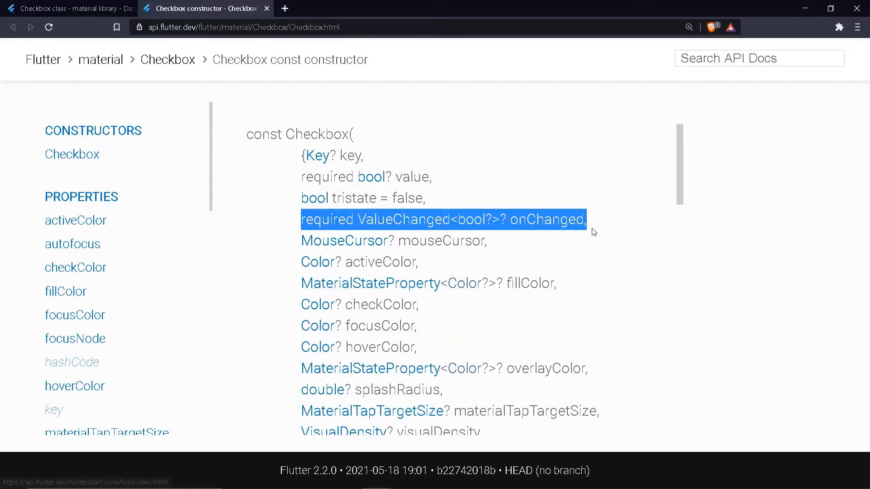
{"action": "mouse_move", "coordinate": [620, 220]}
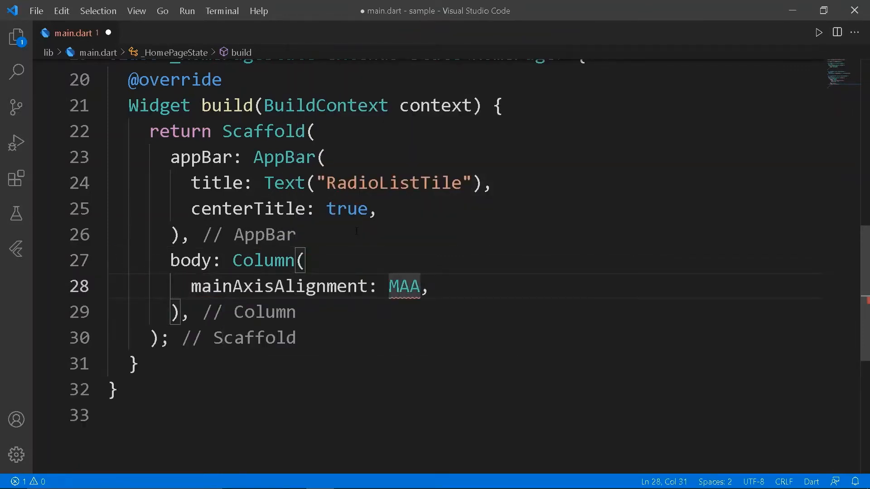
- Set mainAxisAlignment to MainAxisAlignment.center and begin the children list with a Checkbox
{"action": "type", "text": "MainAxisAlignment.center"}
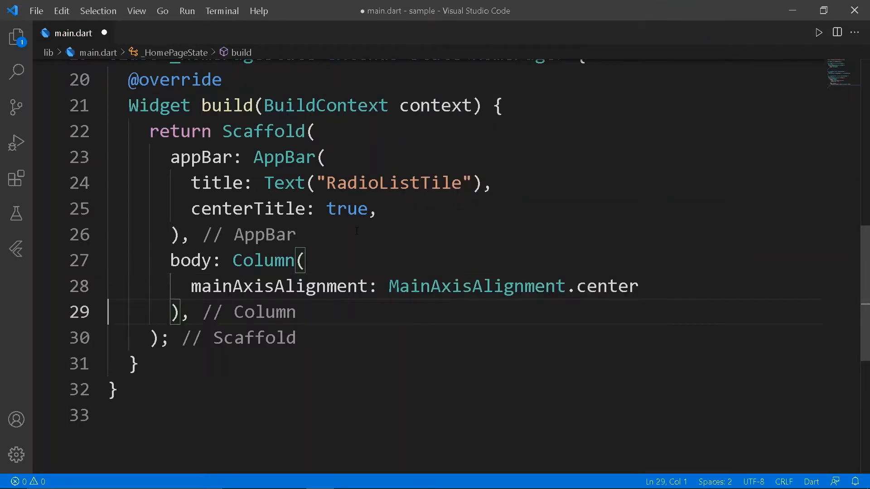
{"action": "key", "text": "Enter"}
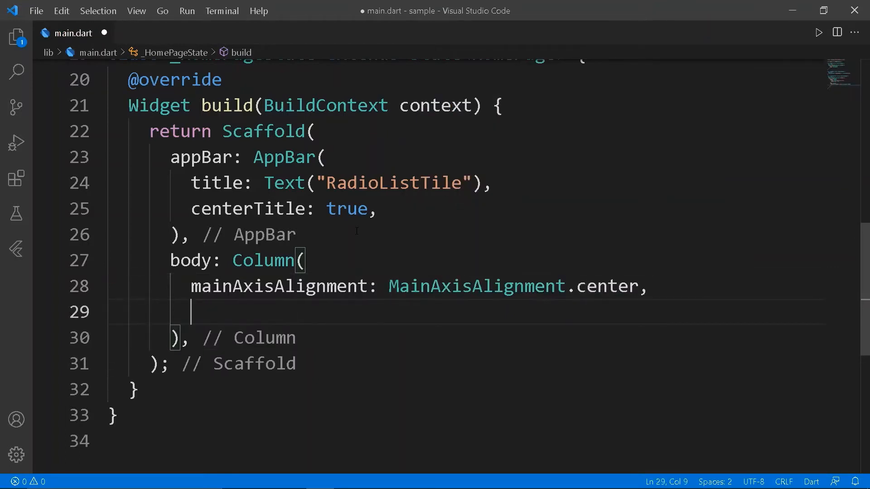
{"action": "type", "text": "children: ["}
{"action": "type", "text": "Row("}
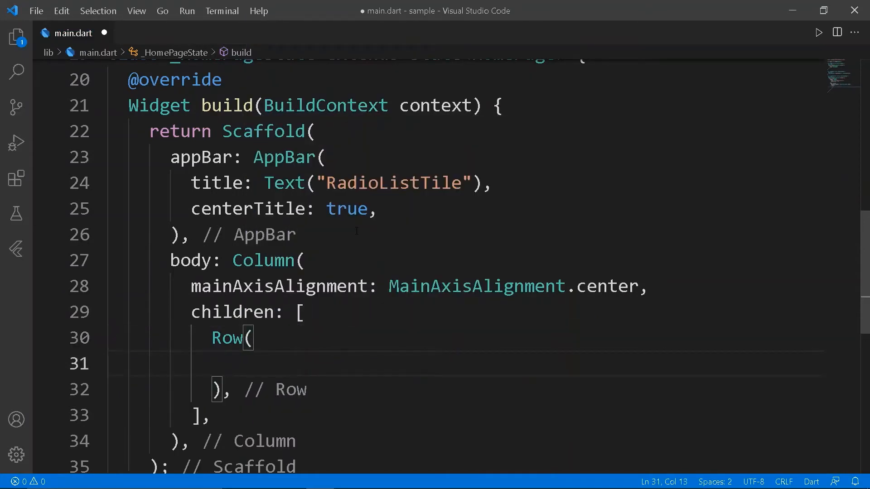
{"action": "type", "text": "Checkbox("}
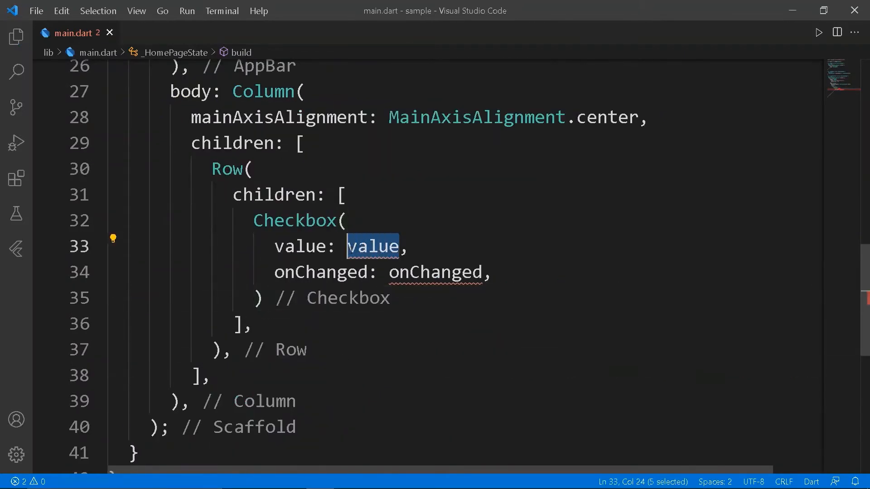
- Give the Checkbox value false and an empty onChanged, then add SizedBox and 'Check 1' Text
{"action": "type", "text": "fla"}
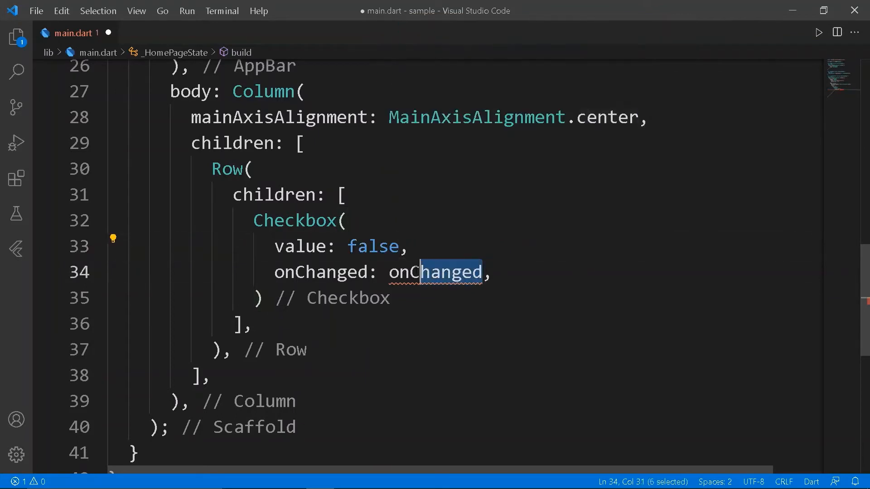
{"action": "type", "text": "(val)"}
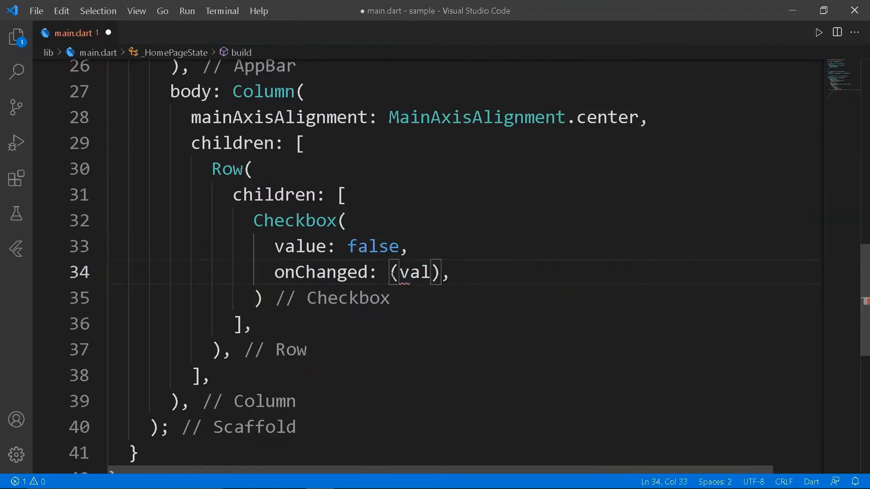
{"action": "type", "text": "{"}
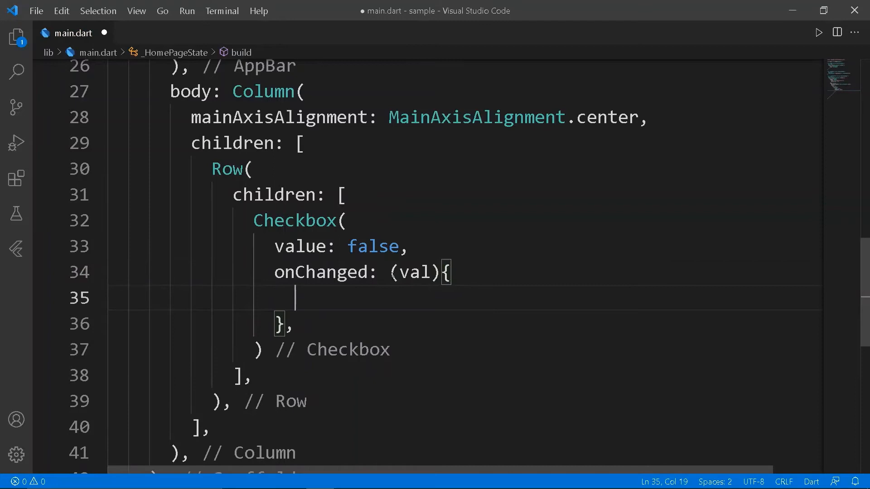
{"action": "left_click", "coordinate": [256, 349]}
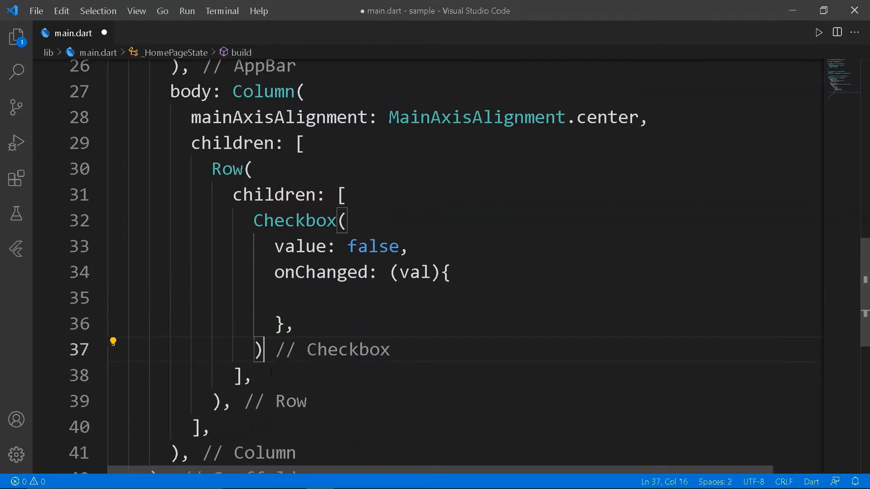
{"action": "key", "text": "Enter"}
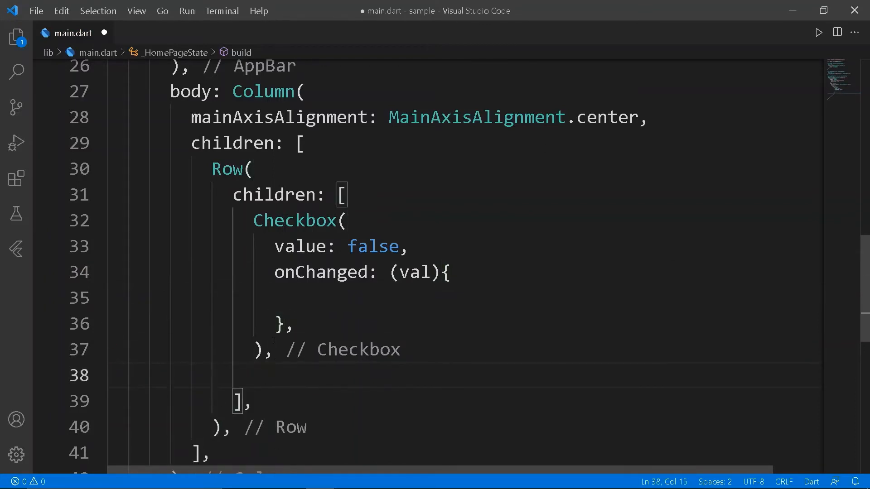
{"action": "type", "text": "Text(\"Check\")"}
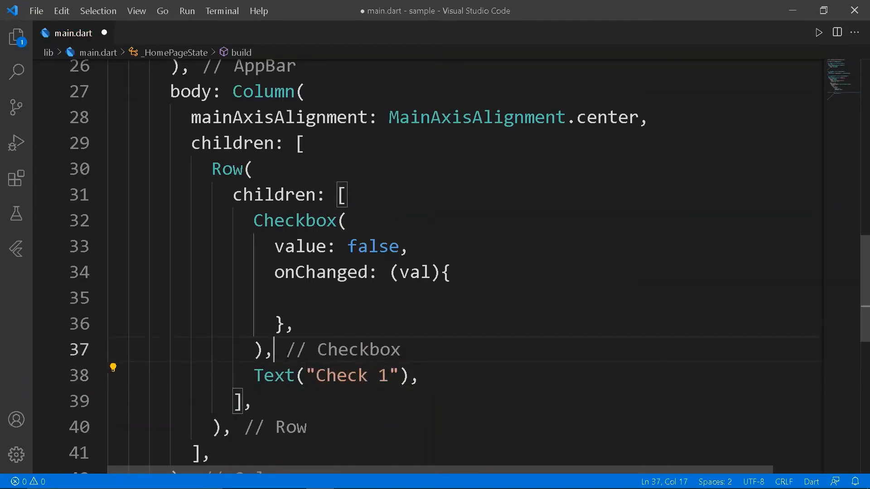
{"action": "type", "text": "SizedBox(width: 10.0,"}
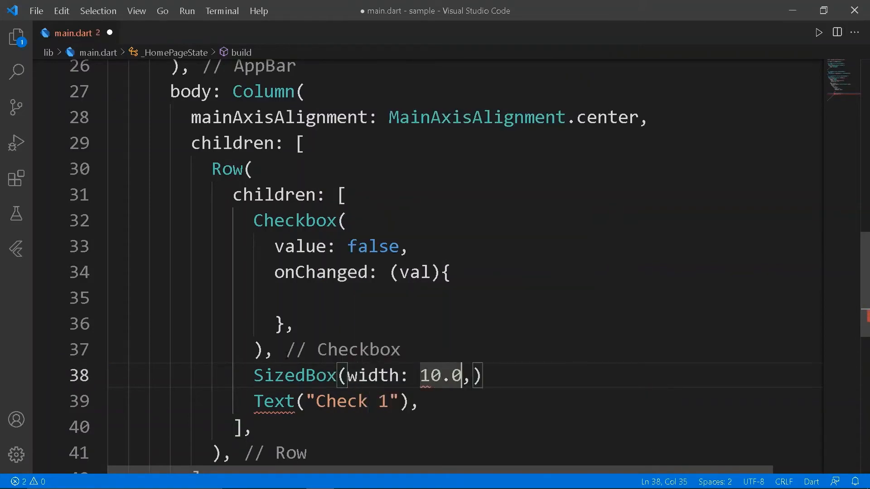
- Scroll through main.dart around the Column's checkbox rows
{"action": "scroll", "scroll_direction": "up", "scroll_amount": 3}
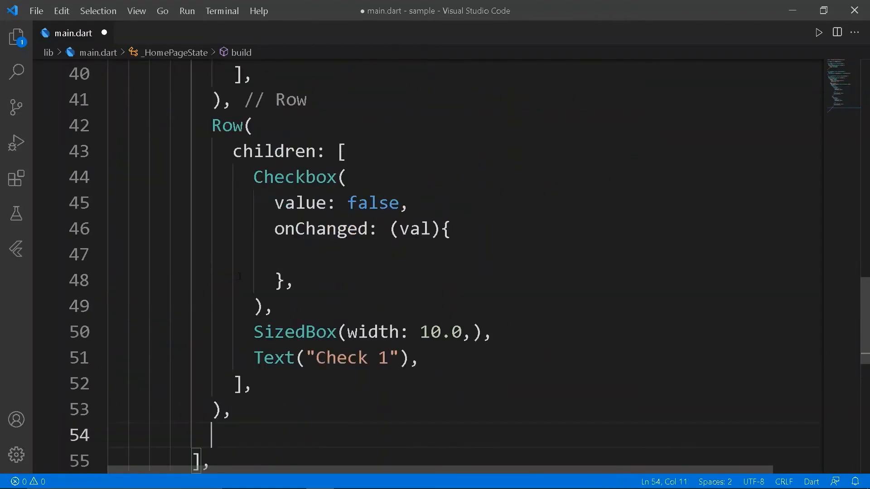
{"action": "scroll", "scroll_direction": "up", "scroll_amount": 3}
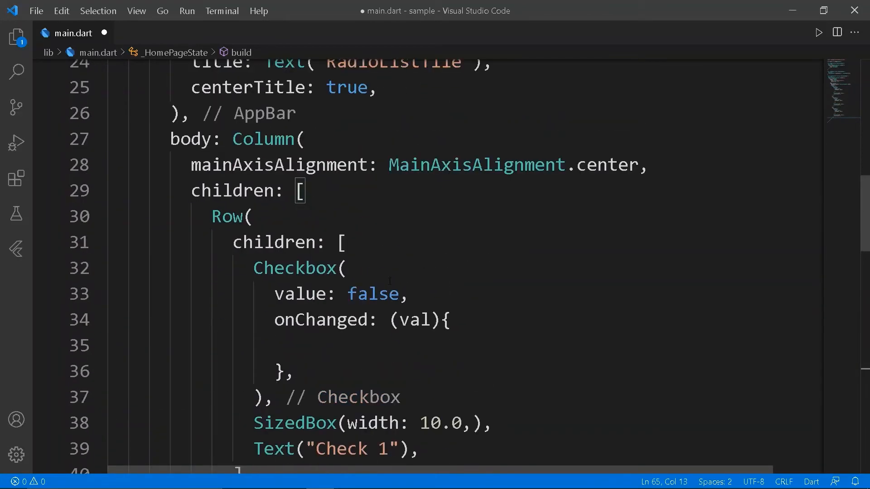
{"action": "scroll", "scroll_direction": "down", "scroll_amount": 3}
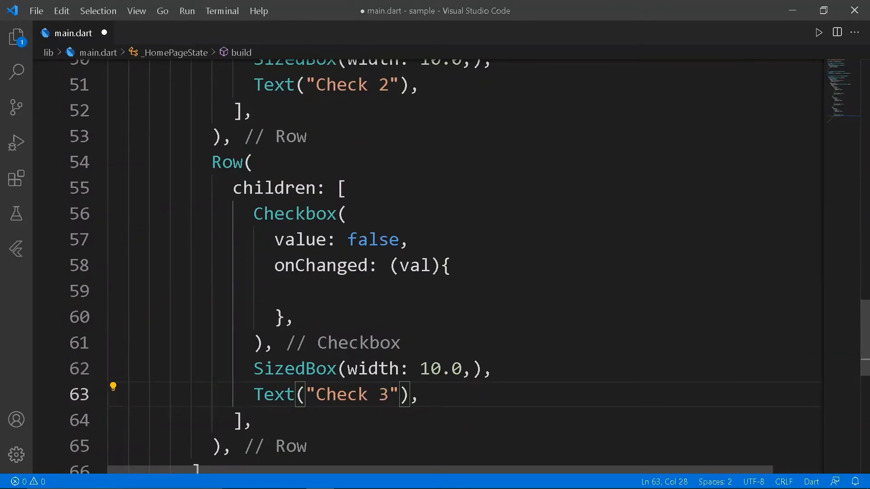
{"action": "scroll", "scroll_direction": "up", "scroll_amount": 3}
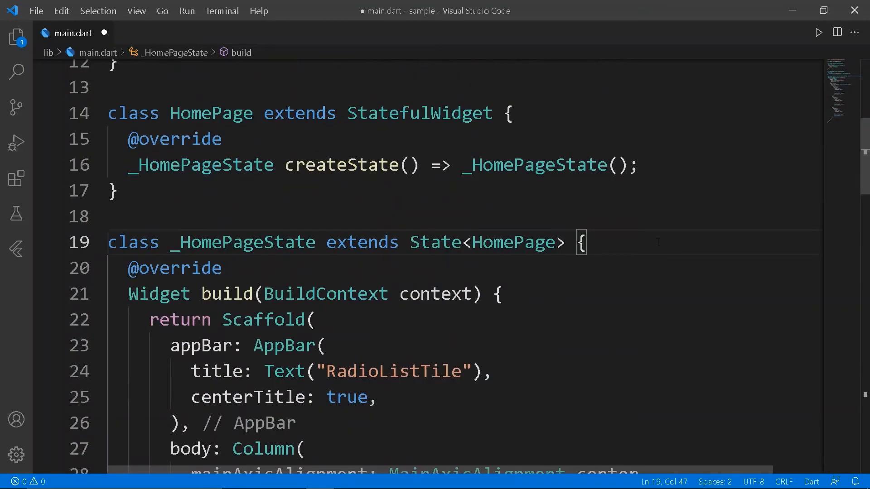
- Declare bool fields ch1, ch2 and ch3, each initialised to false, in _HomePageState
{"action": "type", "text": "bool"}
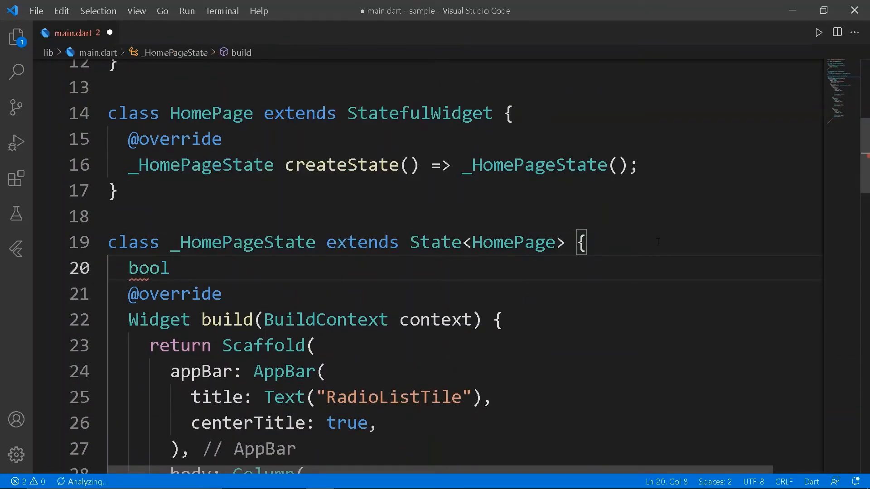
{"action": "type", "text": "ch1"}
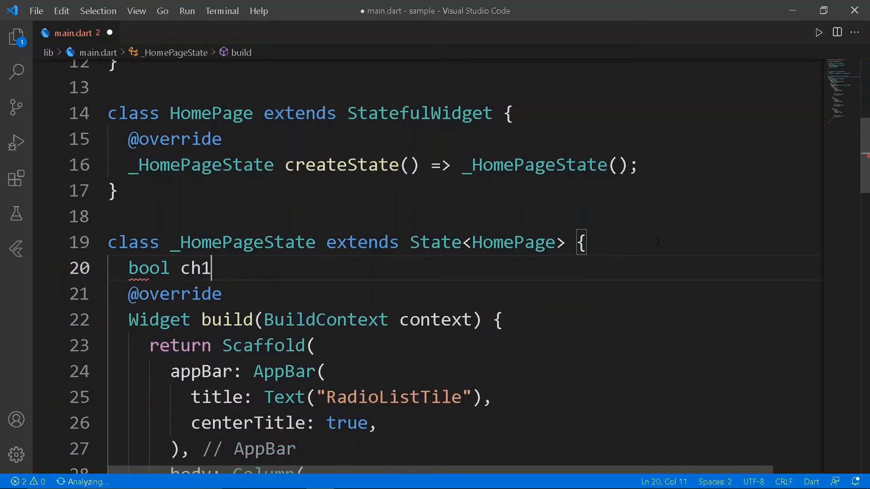
{"action": "type", "text": "= false;"}
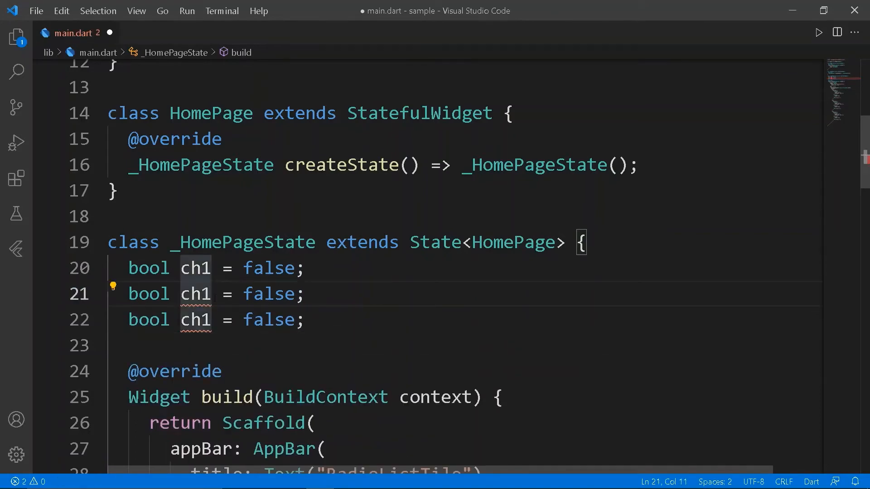
{"action": "scroll", "scroll_direction": "down", "scroll_amount": 3}
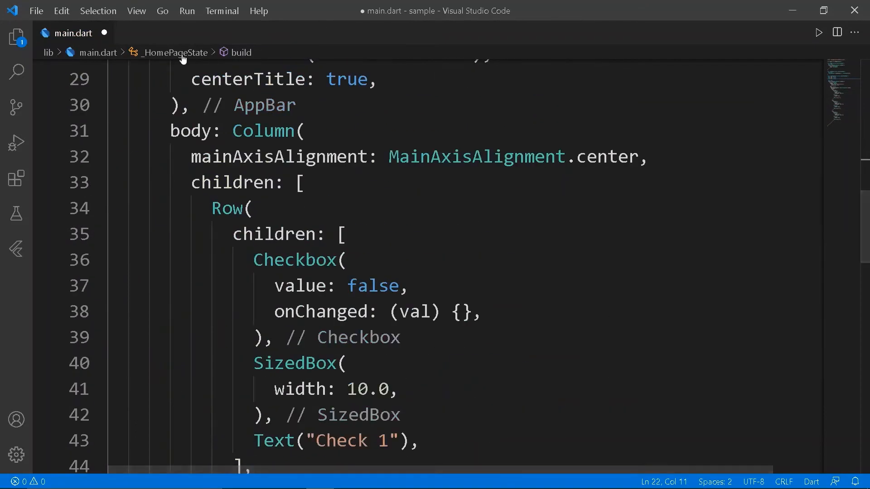
- Replace the checkboxes' false values with the ch state variables, using ch3 for the third
{"action": "type", "text": "ch"}
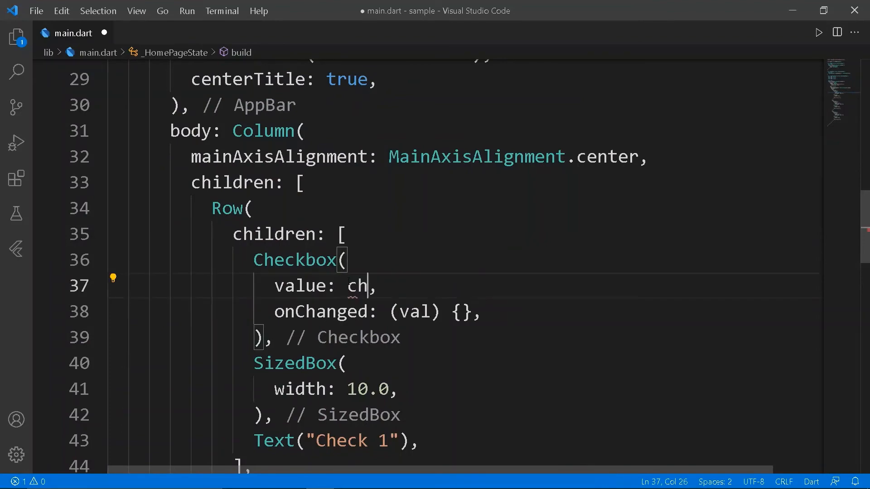
{"action": "scroll", "scroll_direction": "down", "scroll_amount": 3}
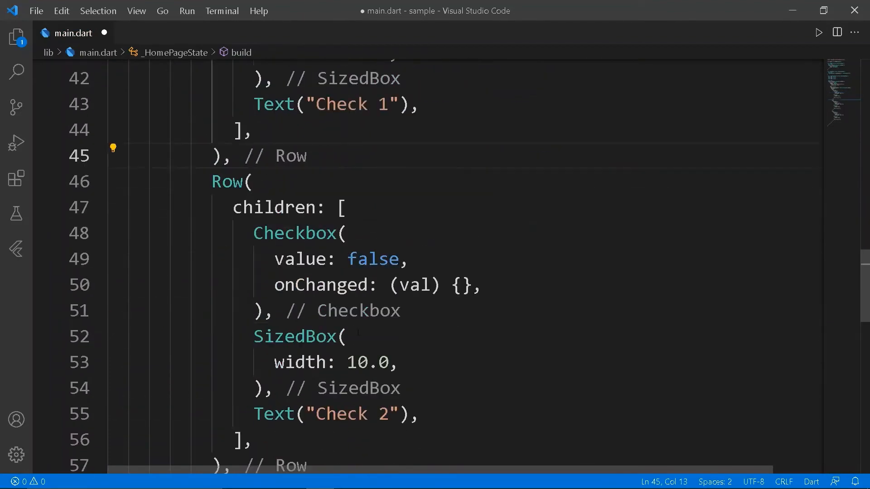
{"action": "double_click", "coordinate": [373, 259]}
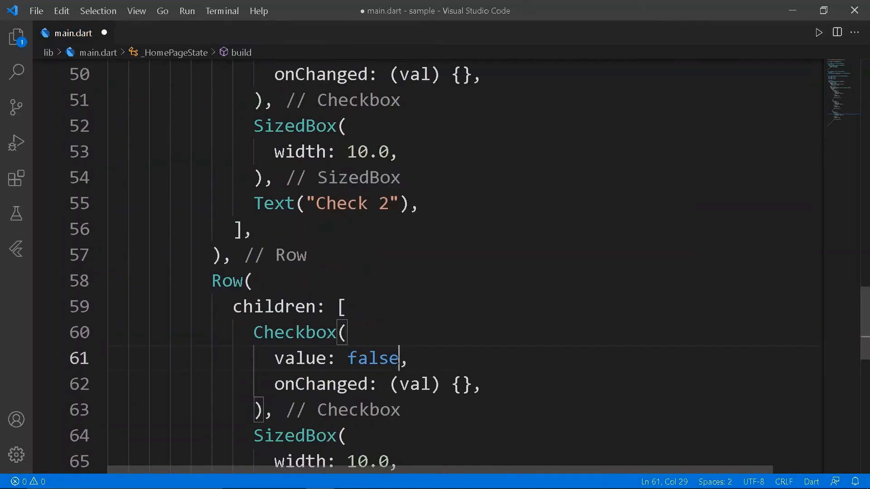
{"action": "type", "text": "CupertinoIcons.line_horizontal_3_decrease"}
{"action": "type", "text": "ch3"}
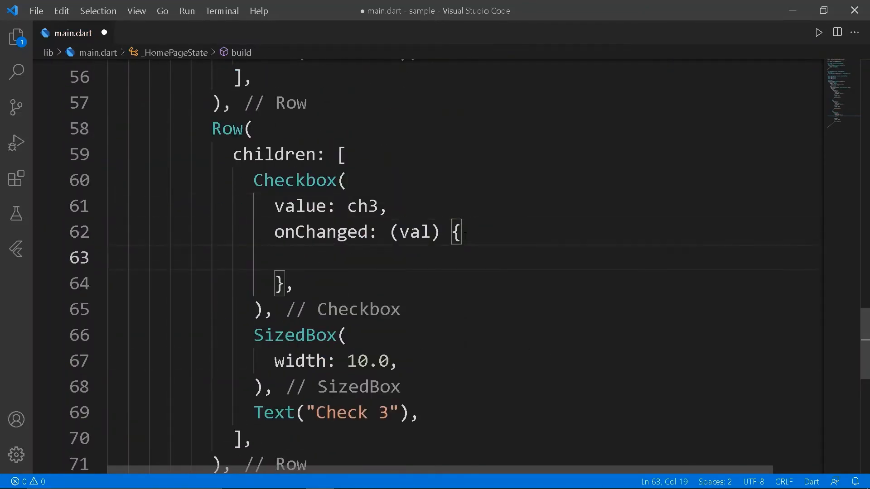
- Make the third checkbox's onChanged call setState with ch3 = true
{"action": "type", "text": "setSt"}
{"action": "type", "text": "ch3"}
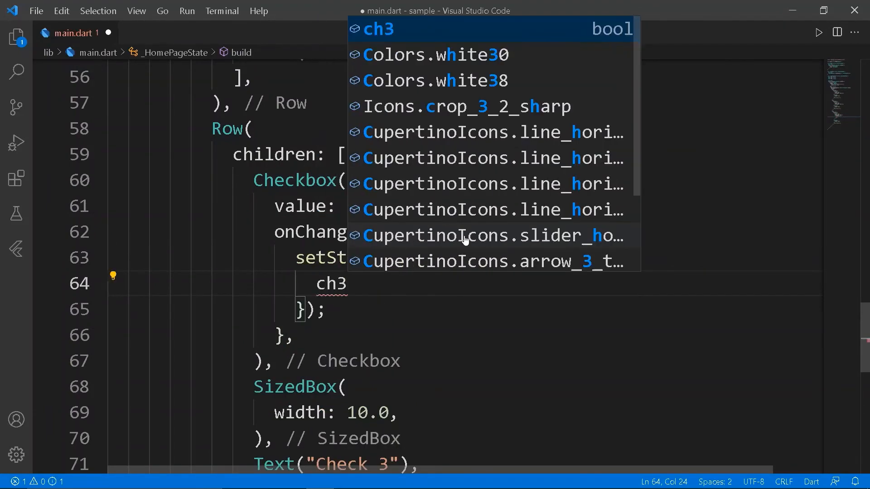
{"action": "type", "text": "= true;"}
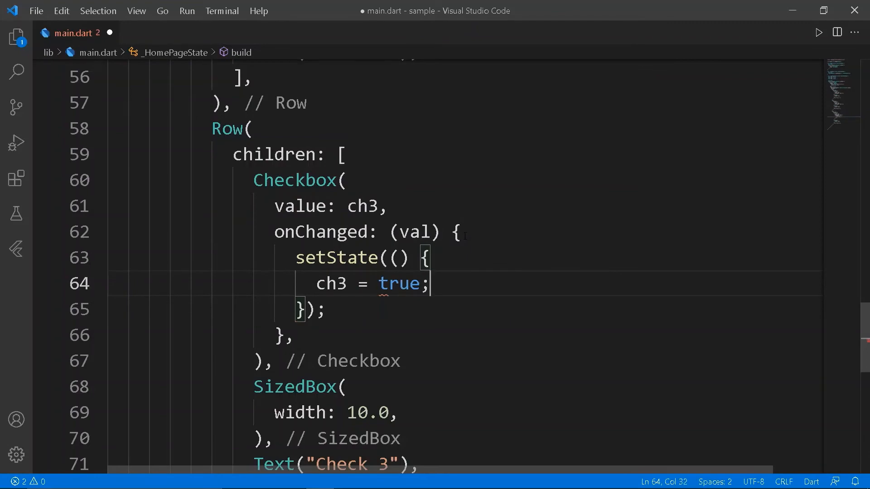